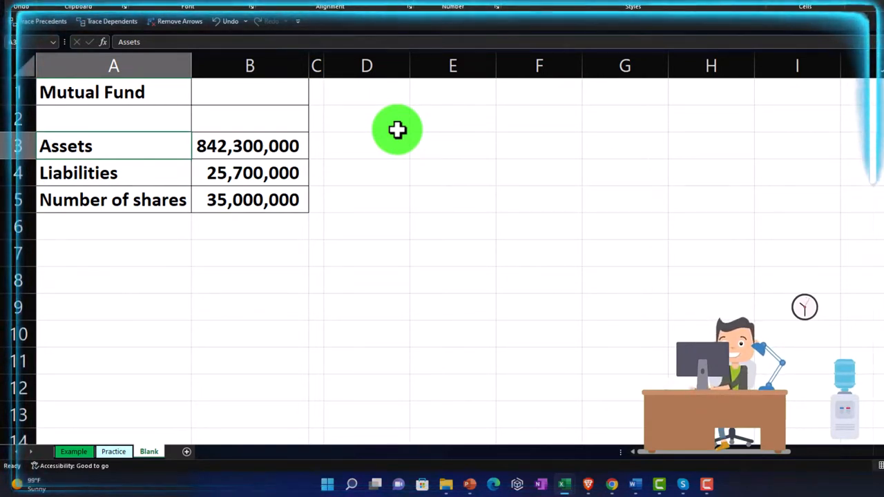
- Enter the heading 'Net Asset Value Per Share' in D1 and widen column D to fit it
{"action": "left_click", "coordinate": [248, 146]}
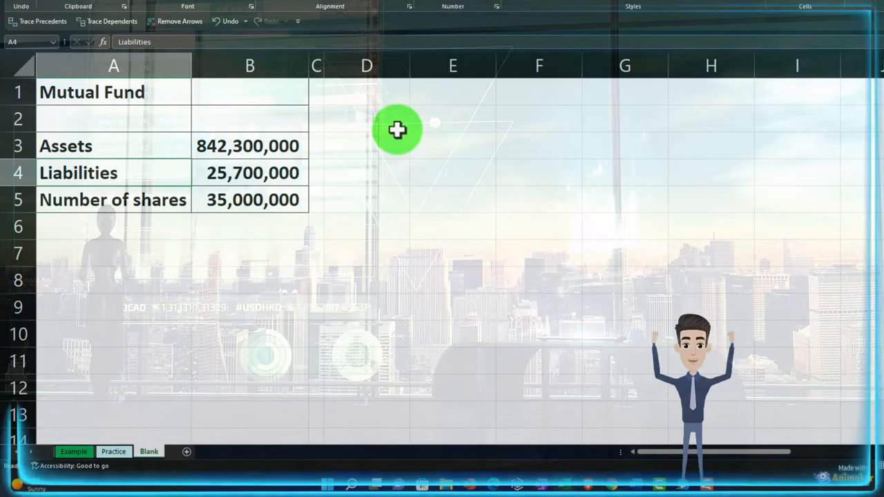
{"action": "left_click", "coordinate": [248, 172]}
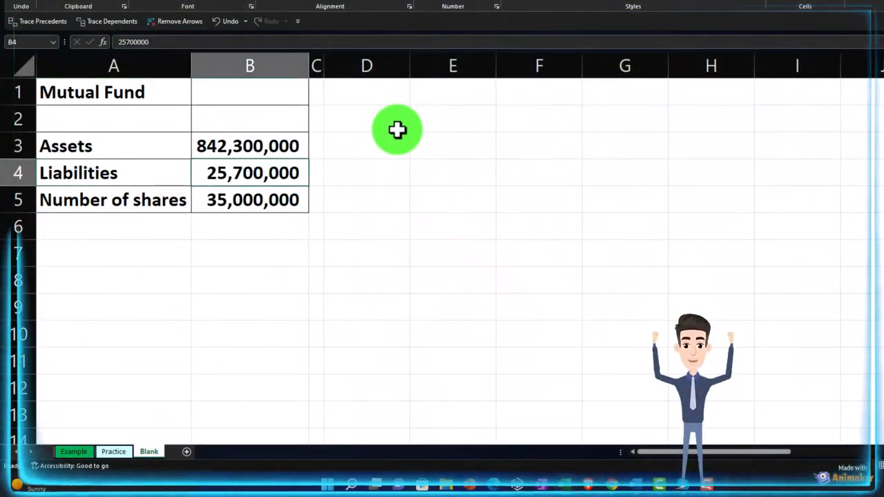
{"action": "left_click", "coordinate": [366, 91]}
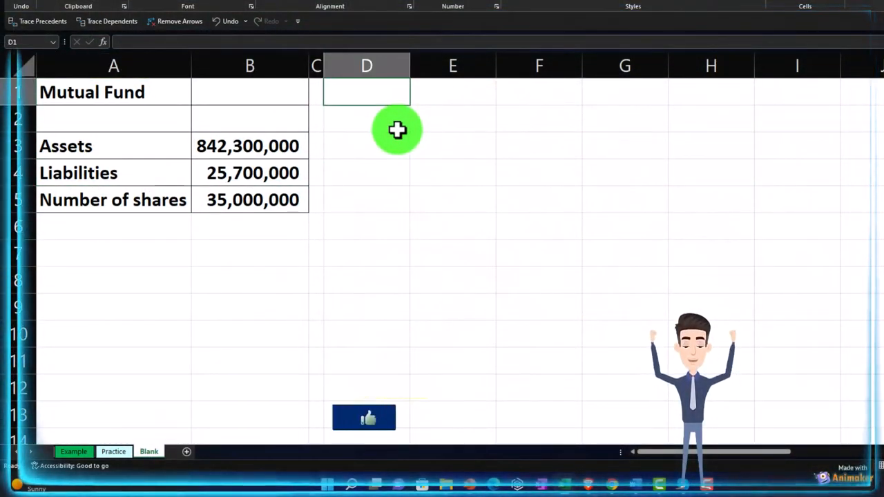
{"action": "type", "text": "Net Asset Value Per Share"}
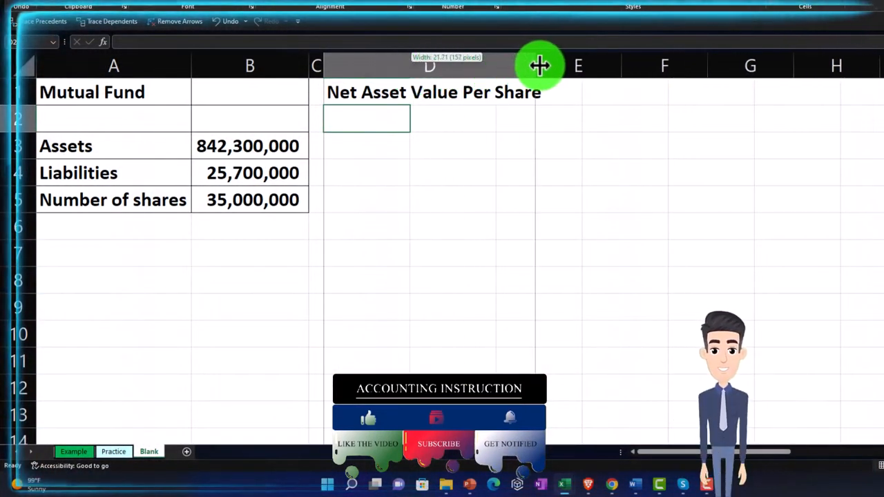
{"action": "left_click_drag", "start_coordinate": [539, 65], "coordinate": [558, 65]}
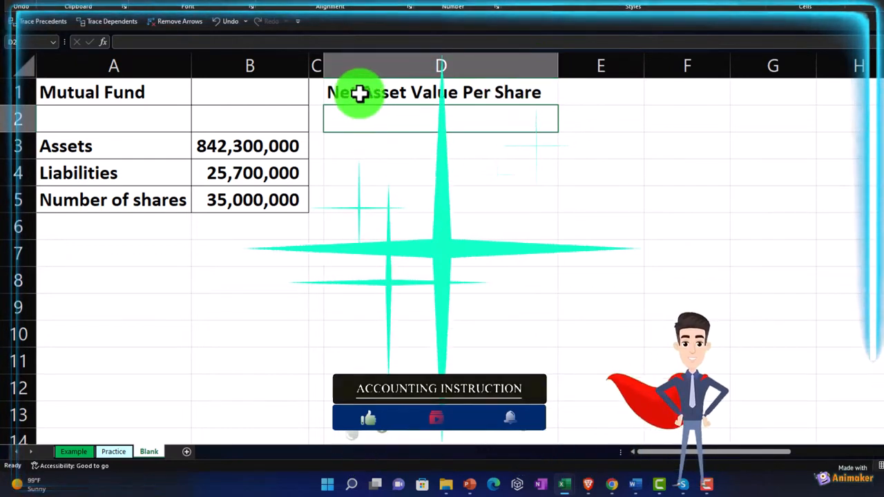
- Format D1:E1 with black fill and white font, then begin a formula beneath it
{"action": "left_click", "coordinate": [441, 91]}
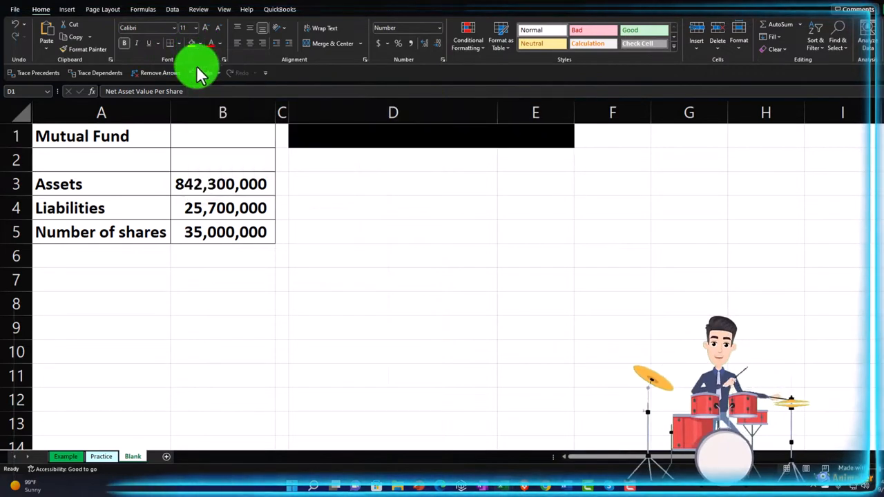
{"action": "left_click", "coordinate": [219, 43]}
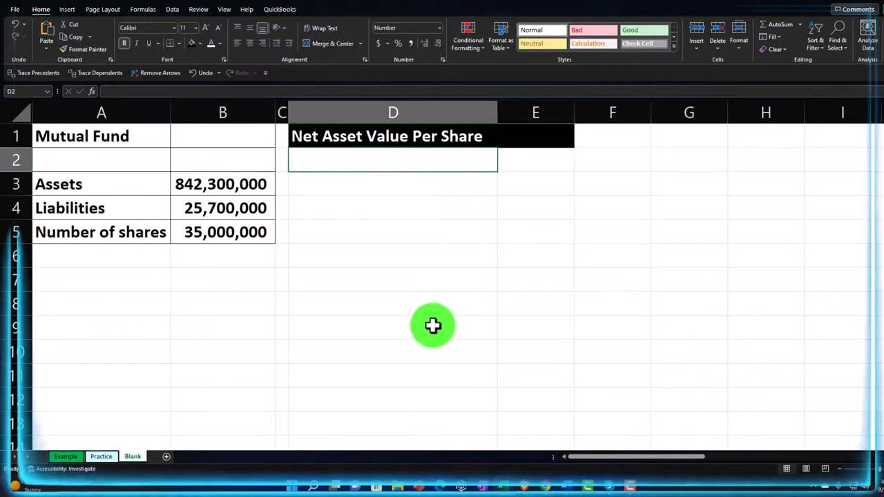
{"action": "type", "text": "=A3"}
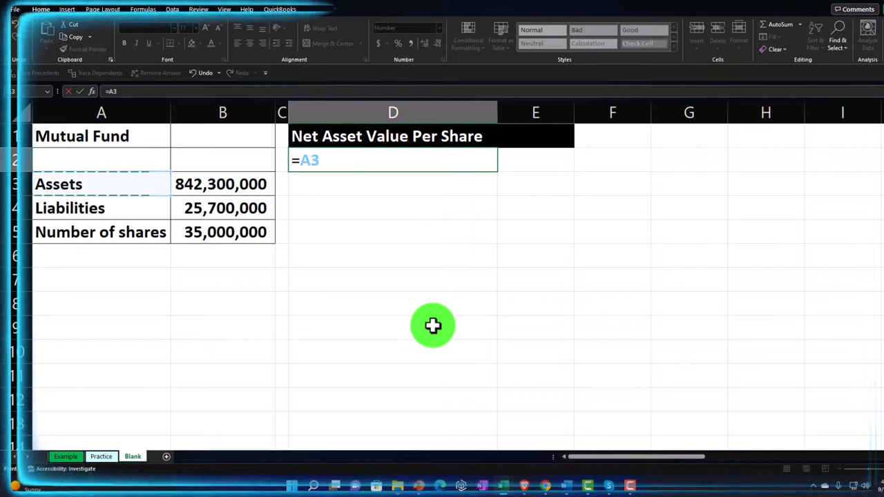
- Link the Assets label and its 842,300,000 amount into D2:E2 via =A3 and =B3
{"action": "key", "text": "Return"}
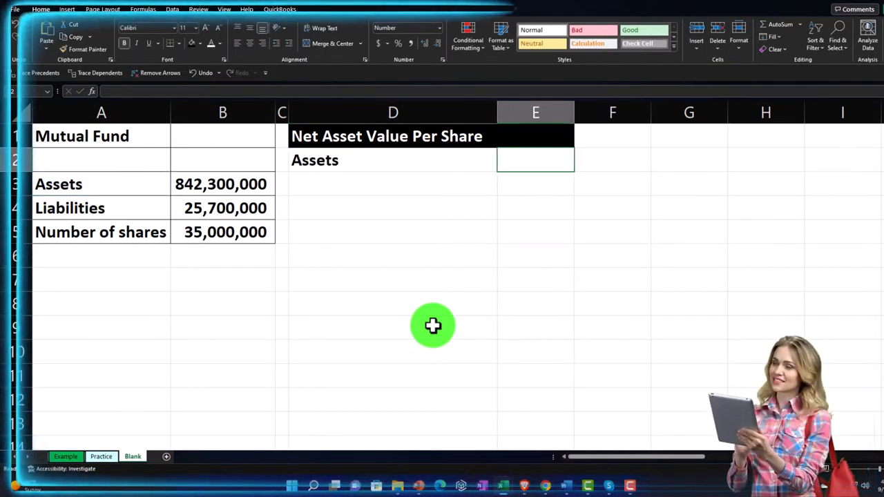
{"action": "type", "text": "=B2"}
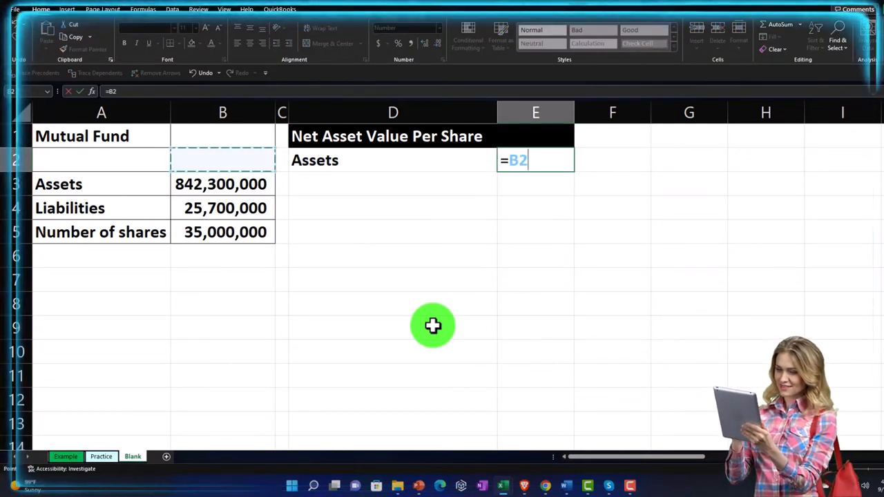
{"action": "left_click", "coordinate": [222, 184]}
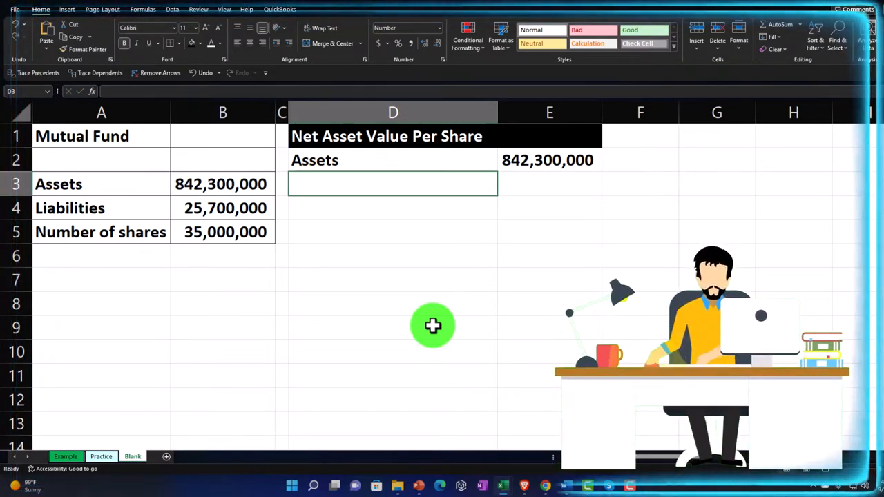
- Link the Liabilities label and its 25,700,000 amount into D3:E3 via =A4 and =B4
{"action": "left_click", "coordinate": [101, 207]}
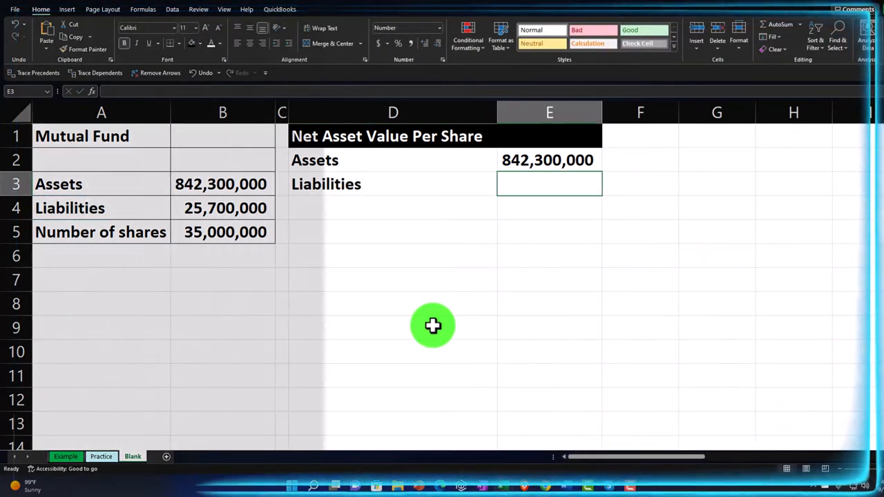
{"action": "type", "text": "="}
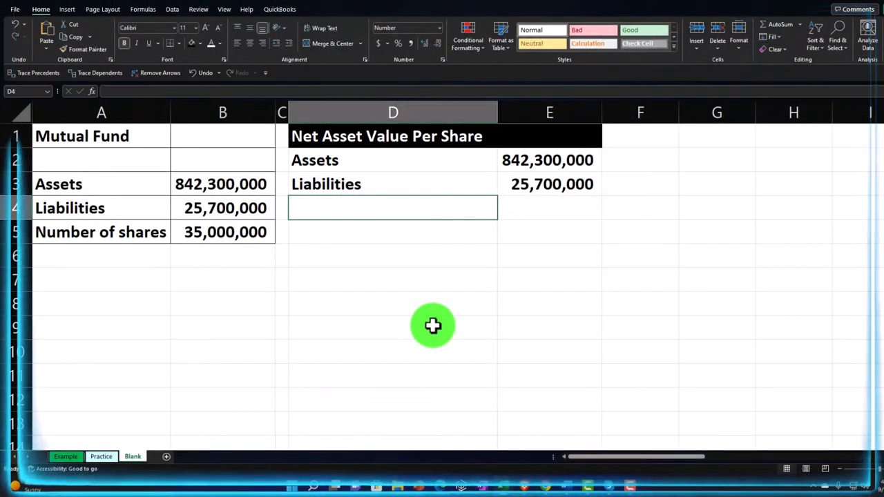
{"action": "type", "text": "acc"}
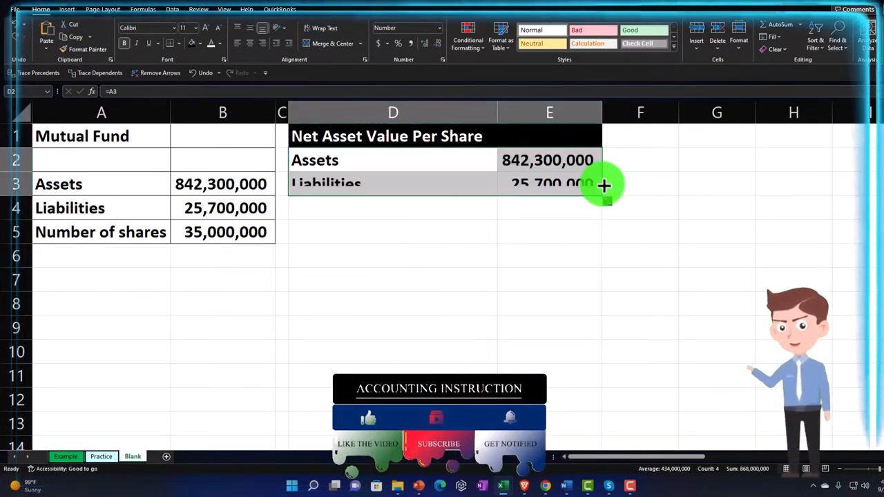
- Underline the Liabilities amount and add a 'Net asset' label beneath it in D4
{"action": "left_click", "coordinate": [392, 207]}
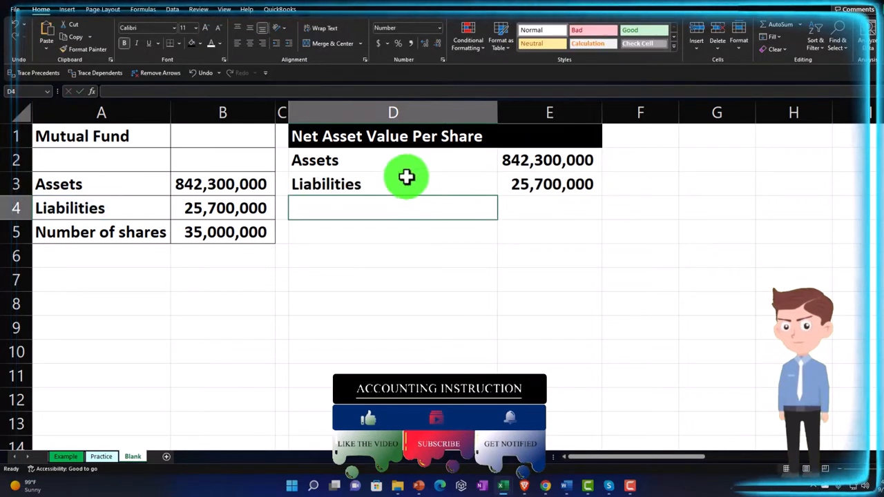
{"action": "left_click", "coordinate": [550, 184]}
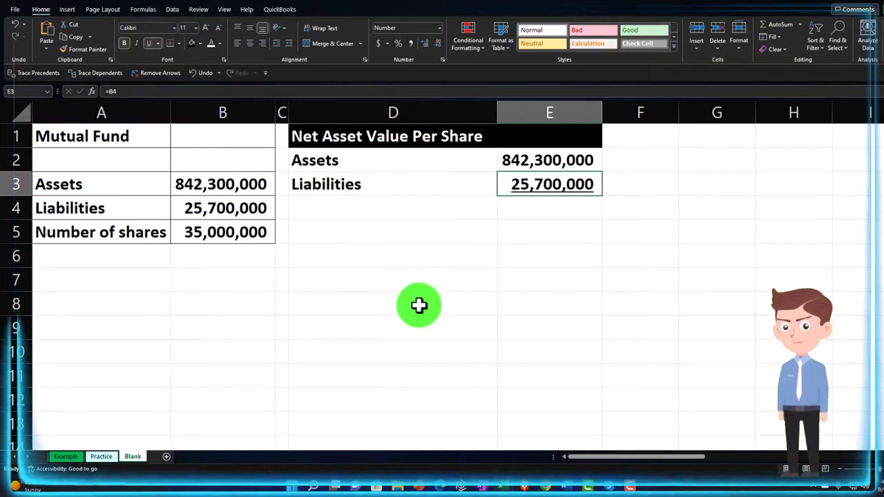
{"action": "left_click", "coordinate": [392, 207]}
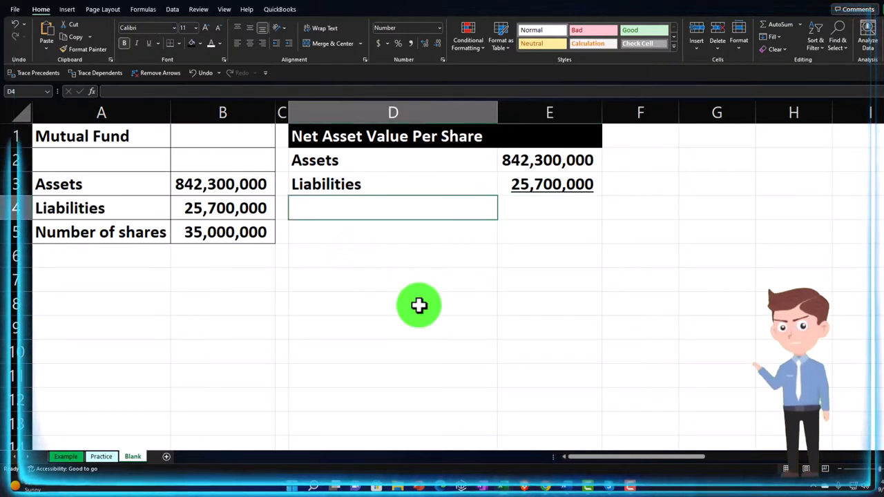
{"action": "type", "text": "N"}
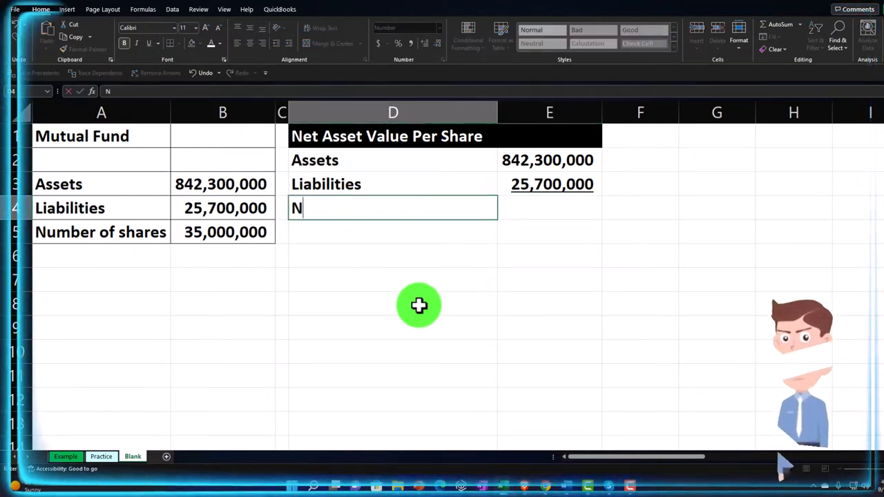
{"action": "type", "text": "et asset"}
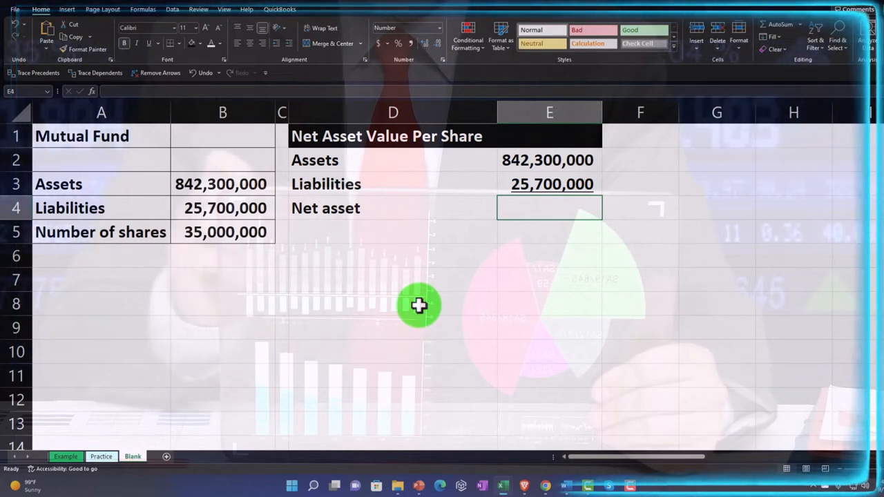
{"action": "mouse_move", "coordinate": [439, 225]}
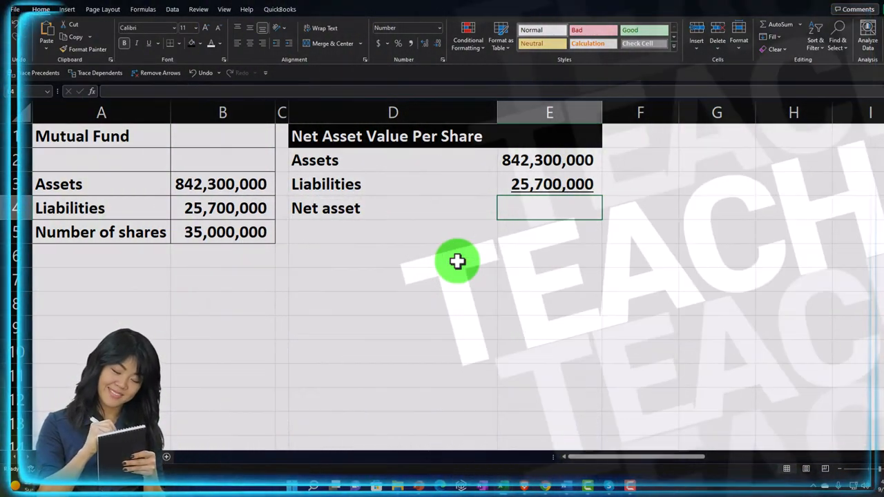
- Compute Net asset as =E2-E3 (816,600,000) and add a Number of shares row linked to B5 (35,000,000)
{"action": "type", "text": "=E3"}
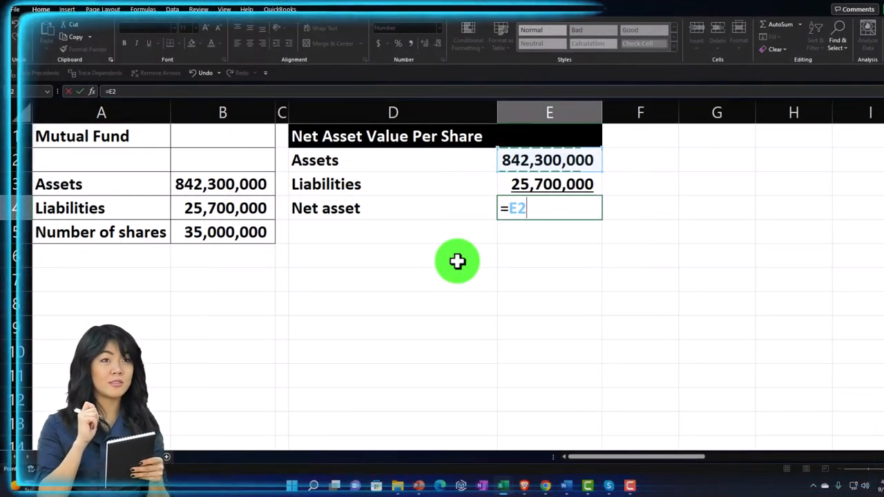
{"action": "type", "text": "-E3"}
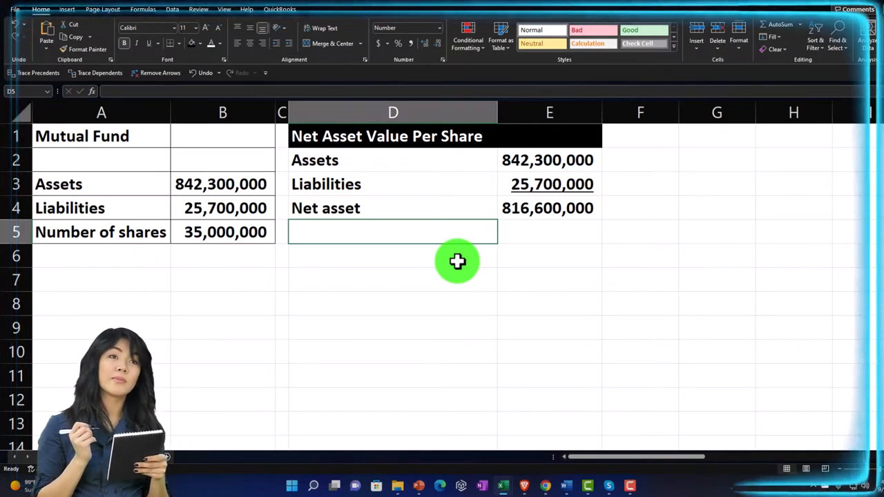
{"action": "type", "text": "="}
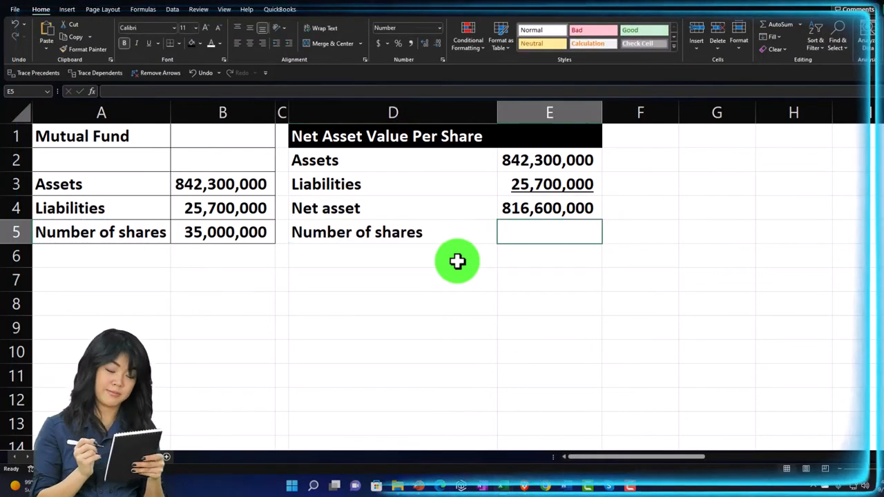
{"action": "type", "text": "="}
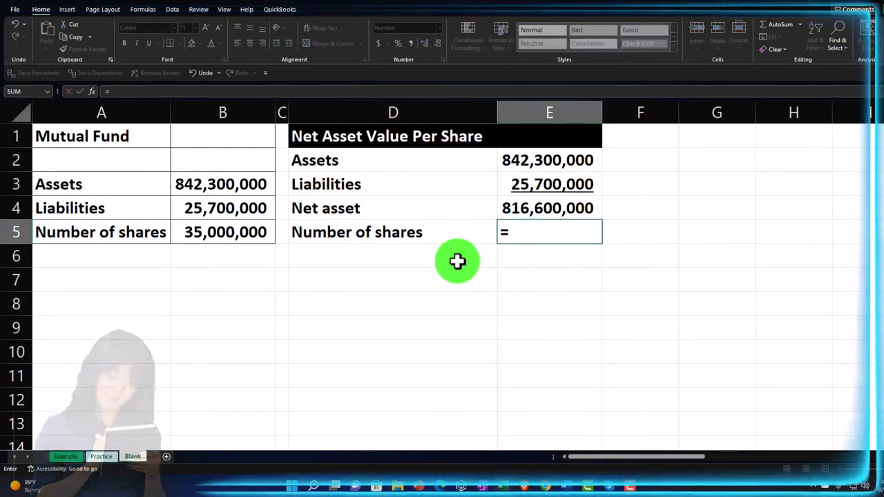
{"action": "left_click", "coordinate": [222, 232]}
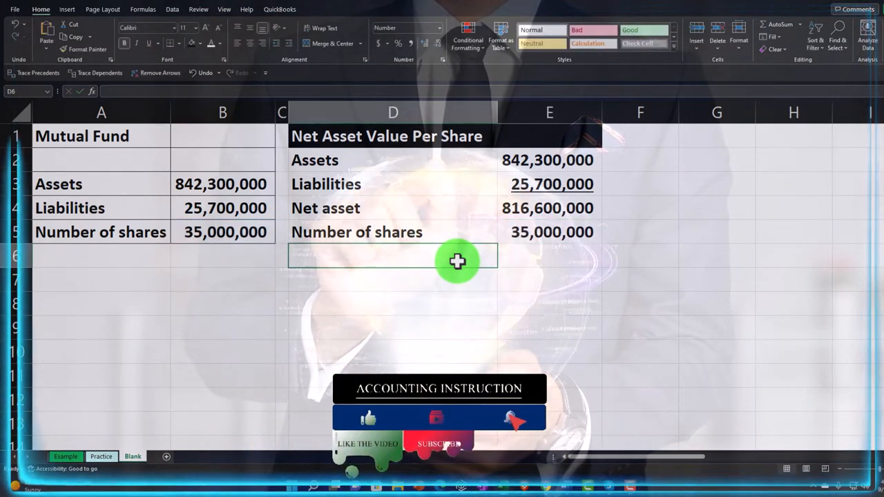
- Add a 'Net asset value per share' label in D6 with =E4/E5 dividing net asset by shares
{"action": "type", "text": "Net asset va"}
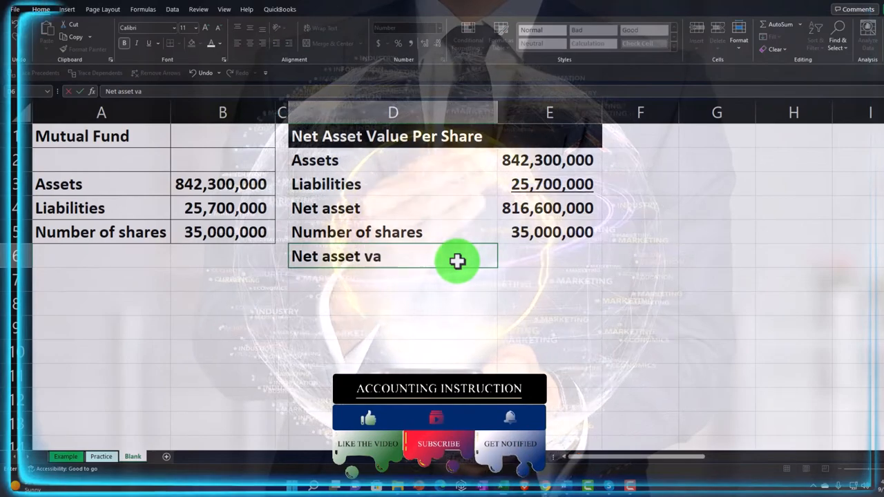
{"action": "type", "text": "lue per share"}
{"action": "left_click", "coordinate": [550, 256]}
{"action": "type", "text": "=E5"}
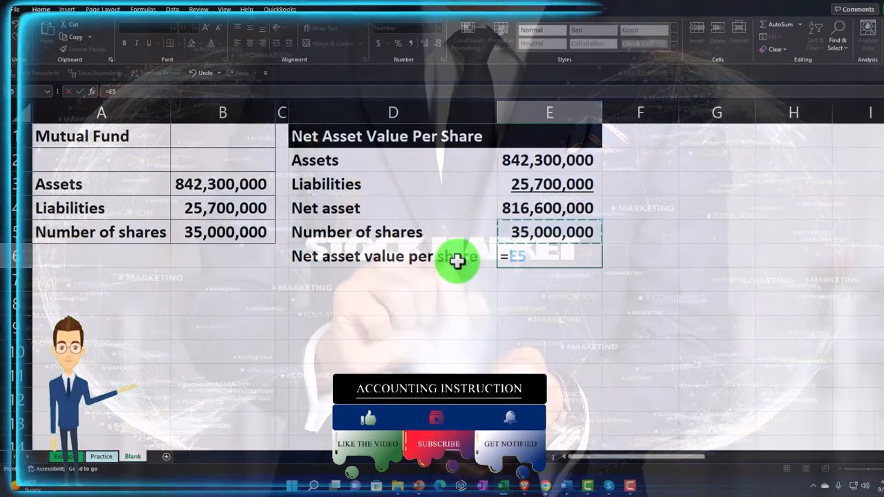
{"action": "left_click", "coordinate": [550, 208]}
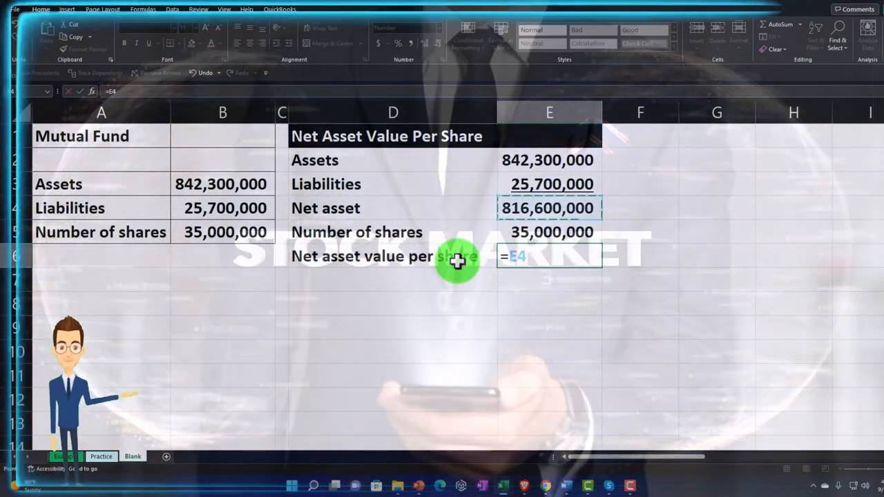
{"action": "type", "text": "/"}
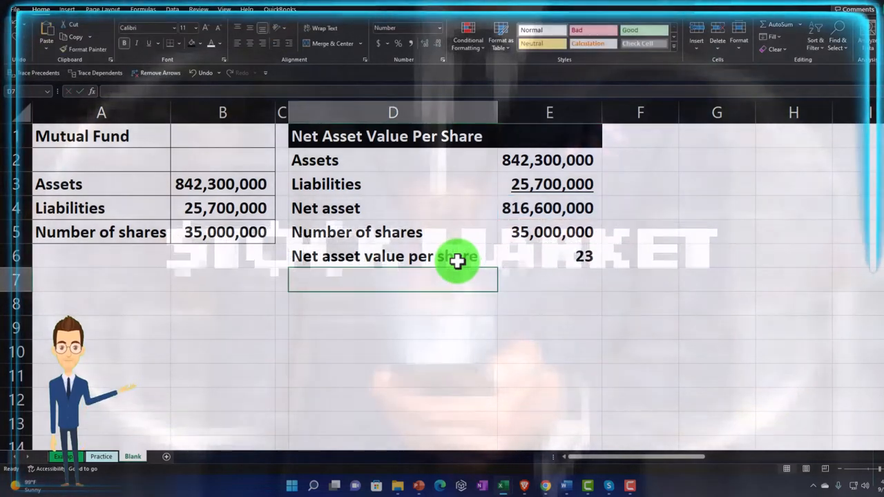
- Show the per-share result as 23.33 with two decimals and select the whole D1:E6 table
{"action": "left_click", "coordinate": [550, 255]}
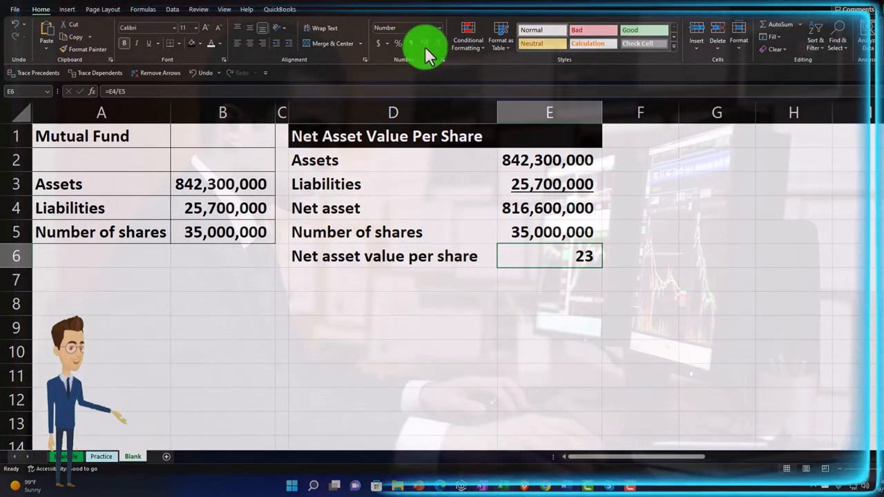
{"action": "left_click", "coordinate": [422, 43]}
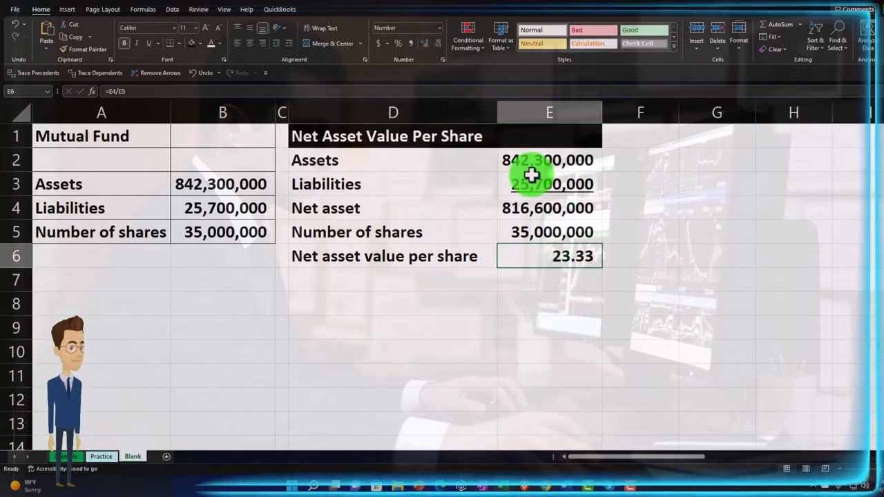
{"action": "left_click", "coordinate": [550, 232]}
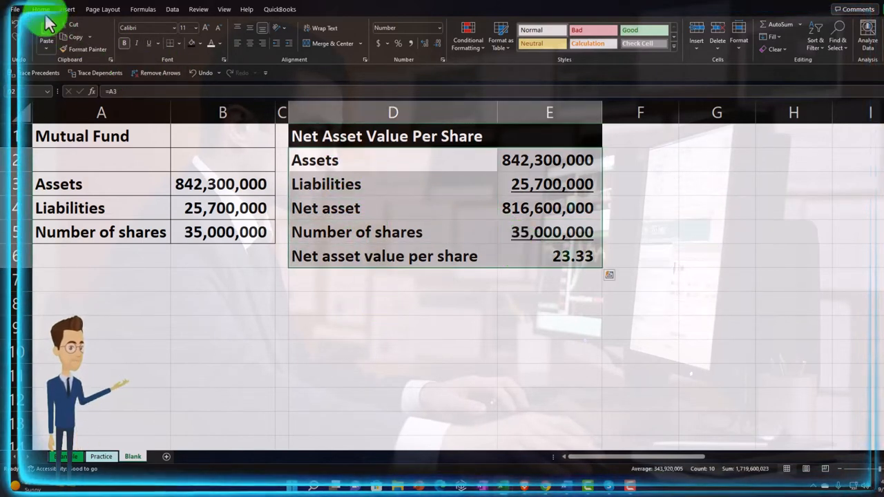
{"action": "mouse_move", "coordinate": [200, 44]}
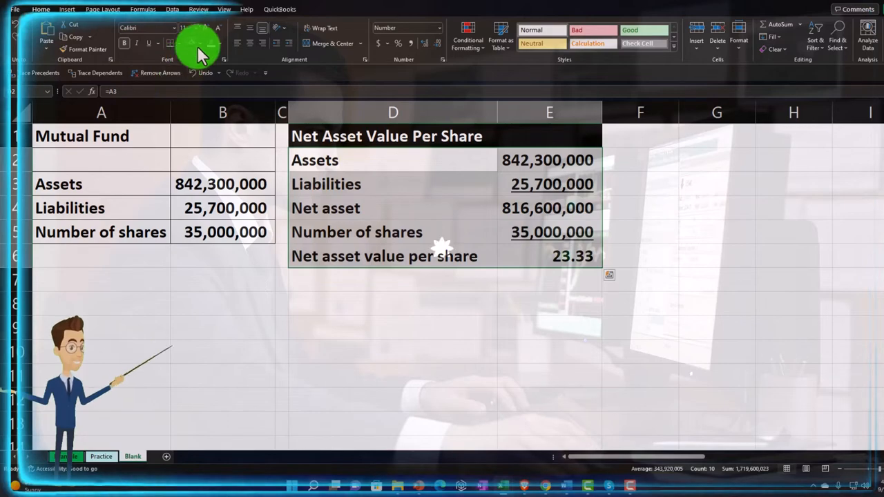
- Fill D2:E6 with a custom light blue from More Colors
{"action": "left_click", "coordinate": [220, 43]}
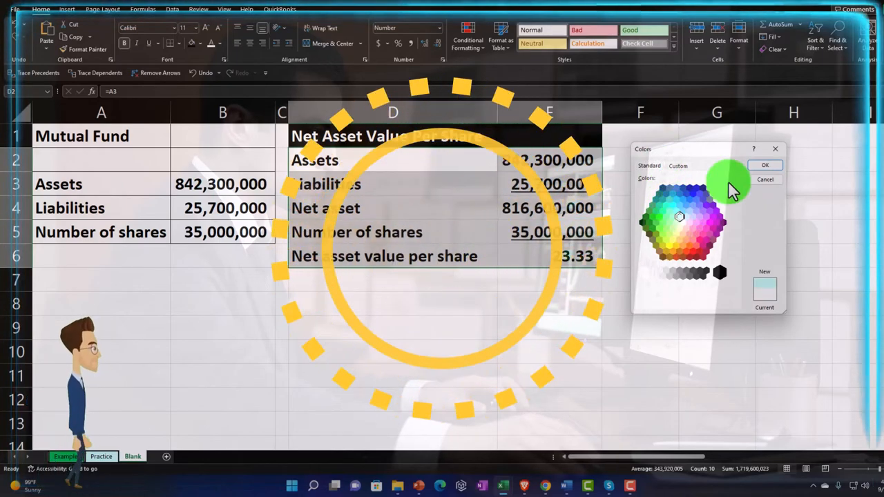
{"action": "left_click", "coordinate": [766, 166]}
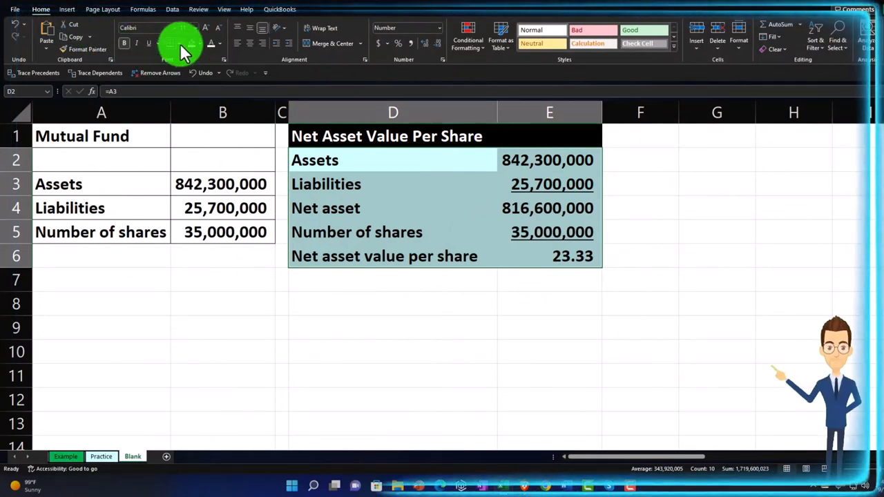
{"action": "left_click", "coordinate": [183, 43]}
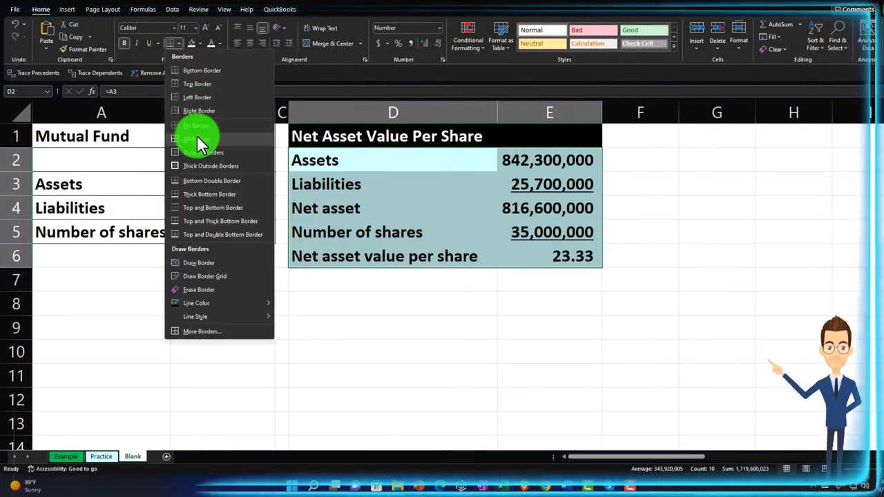